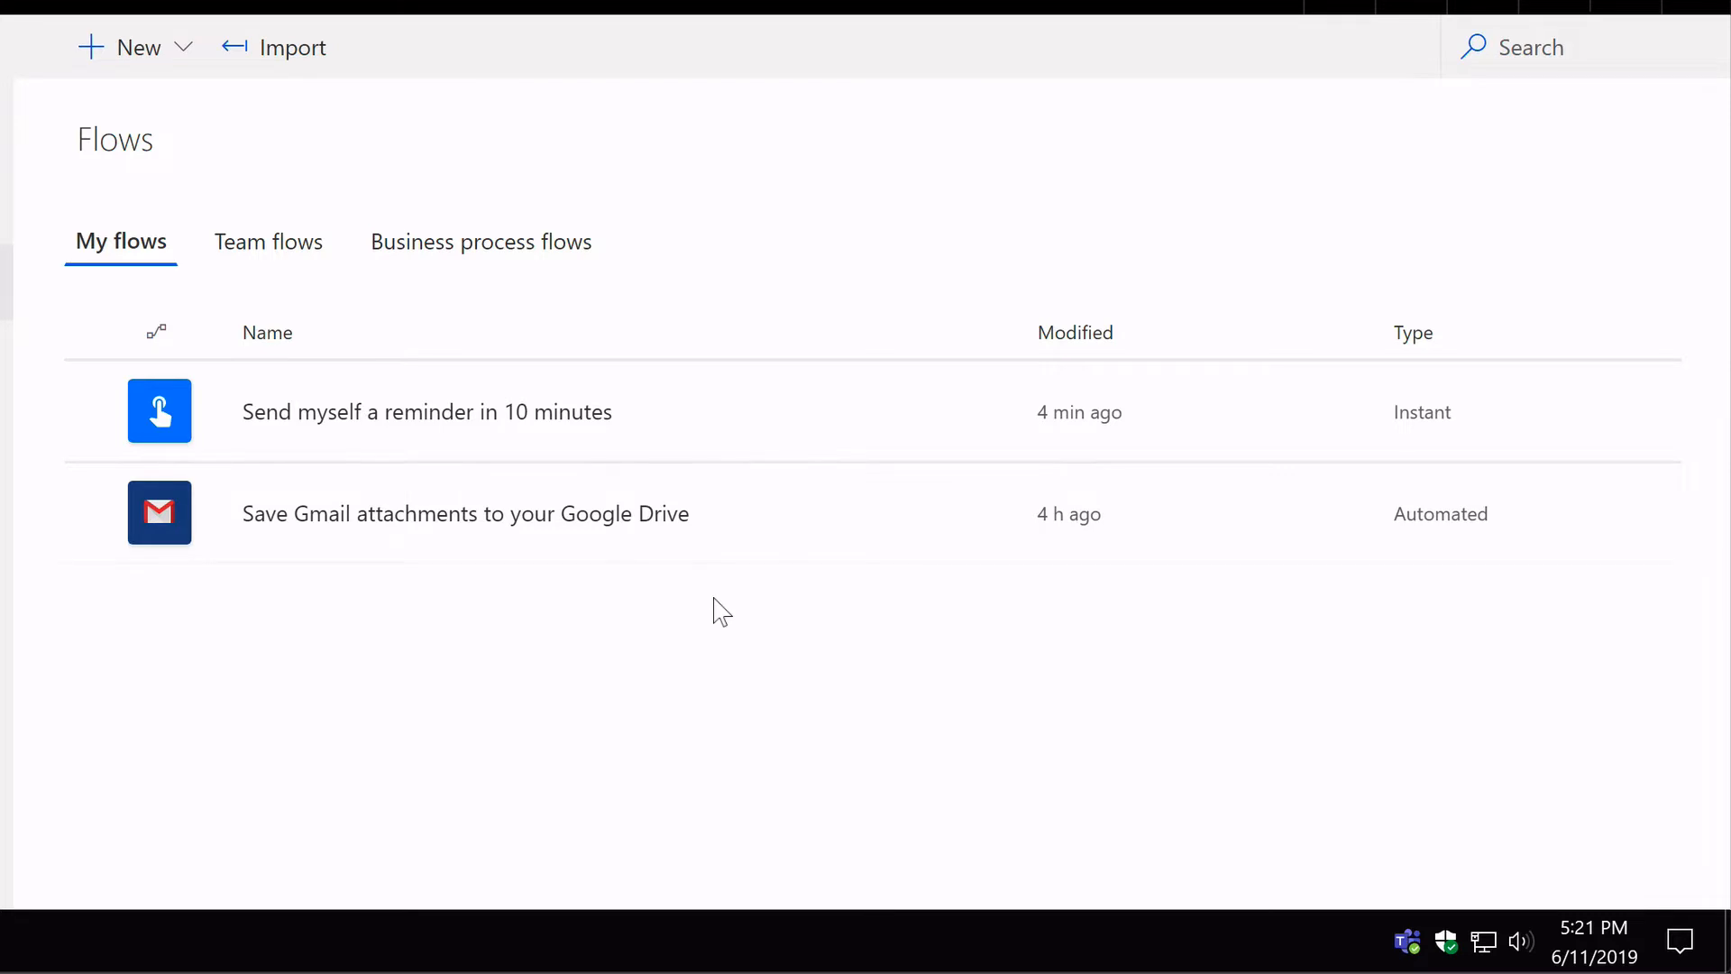
View the 'Save Gmail attachments to your Google Drive' flow's details with its Gmail and Google Drive connections
click(442, 518)
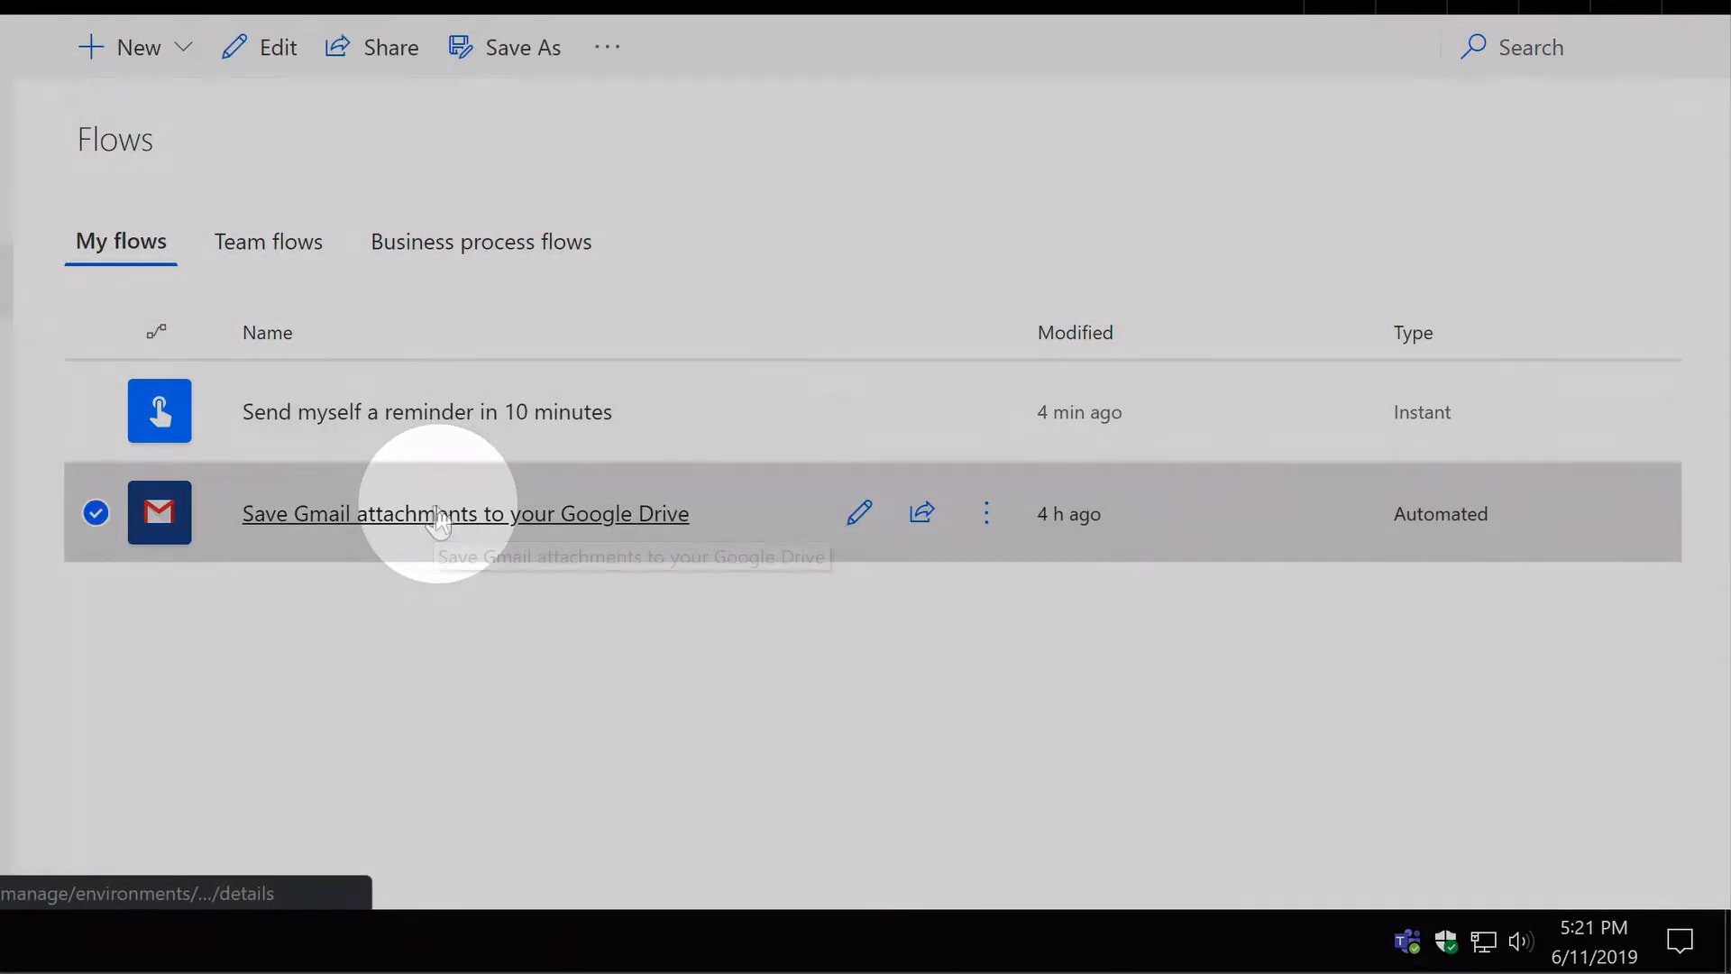
click(437, 514)
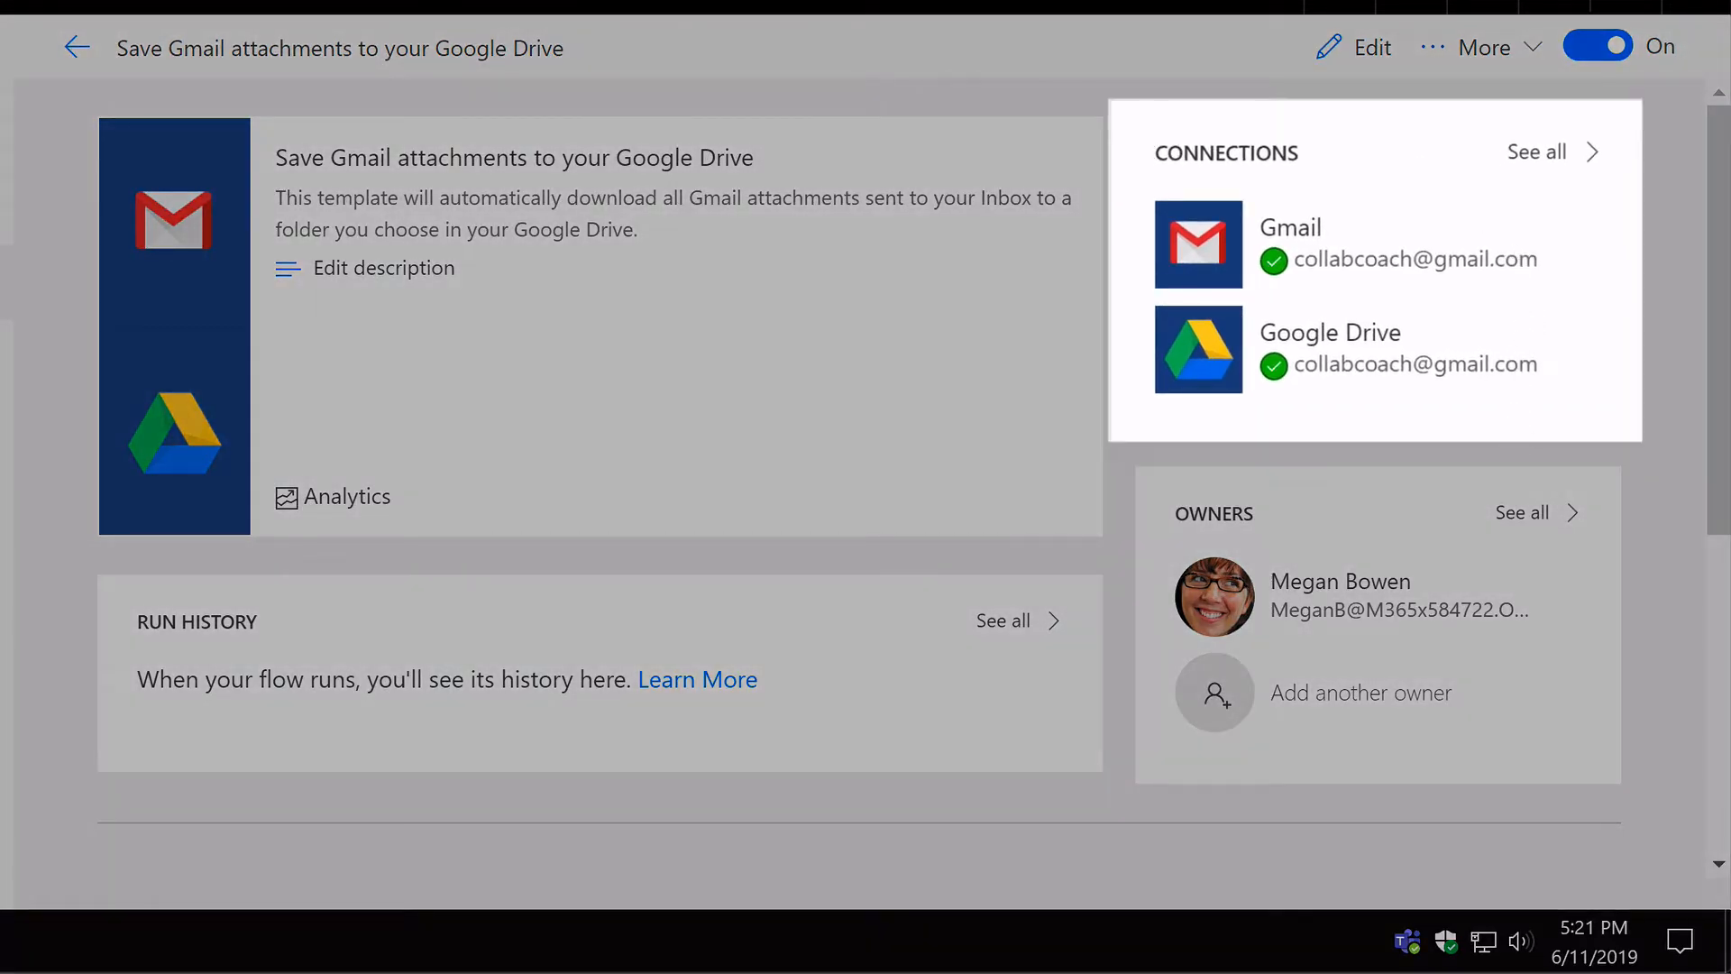
mouse_move(1254, 106)
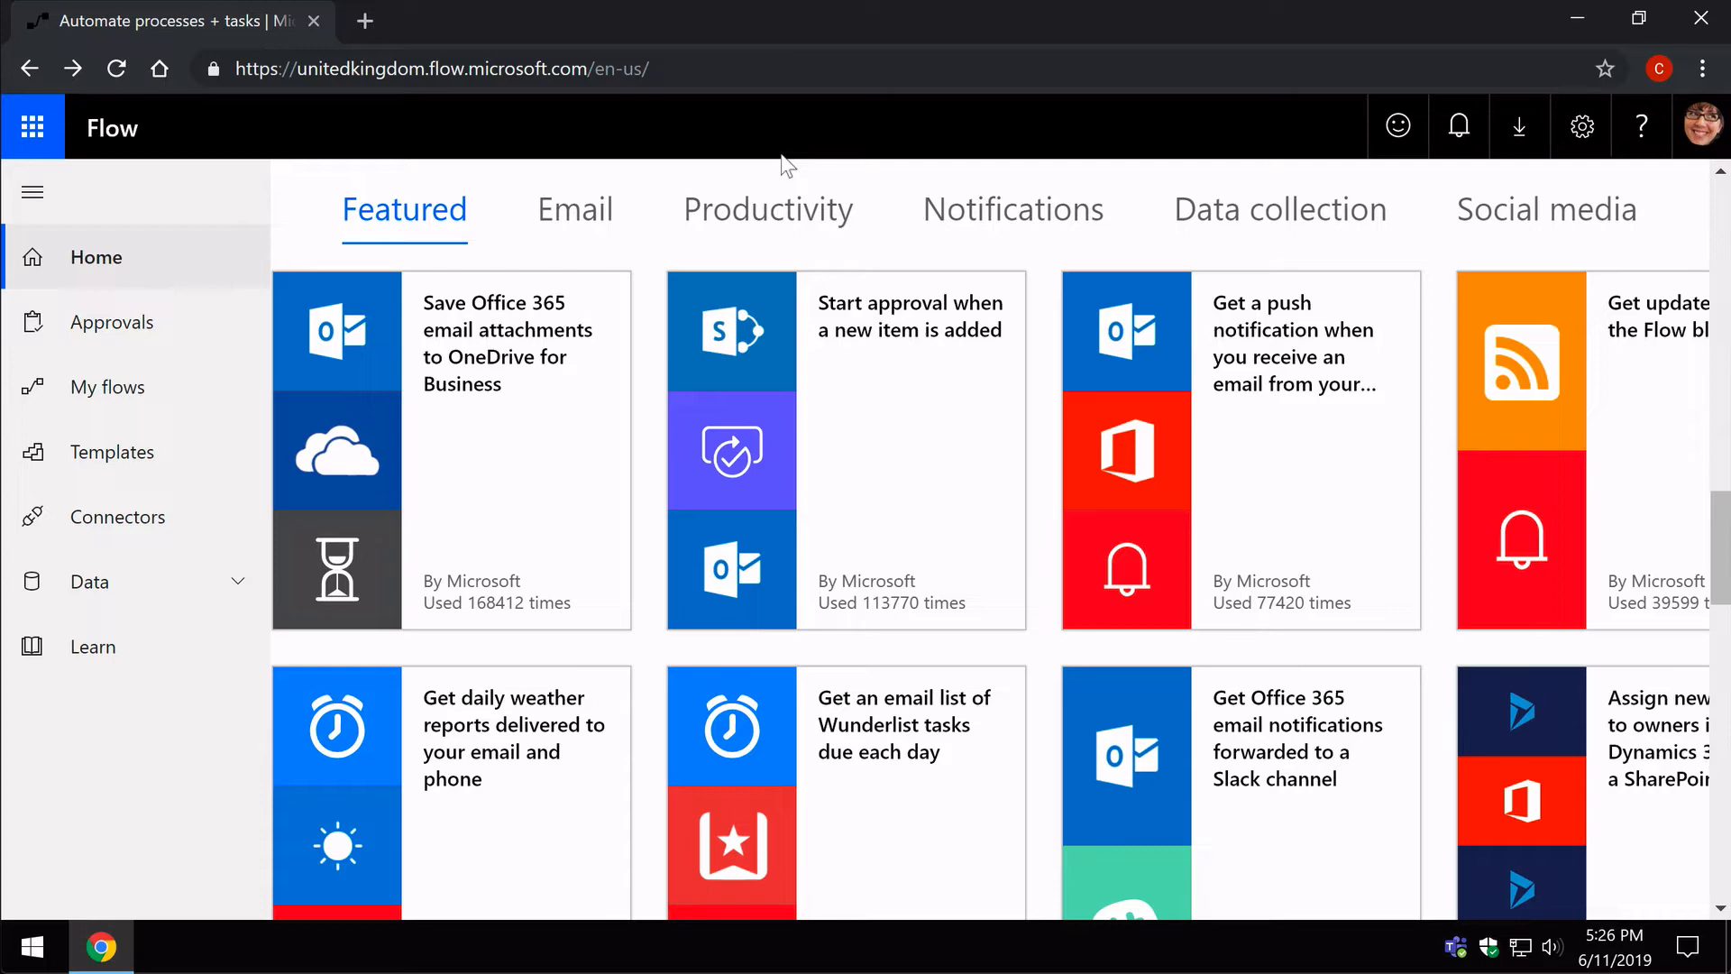
mouse_move(537, 432)
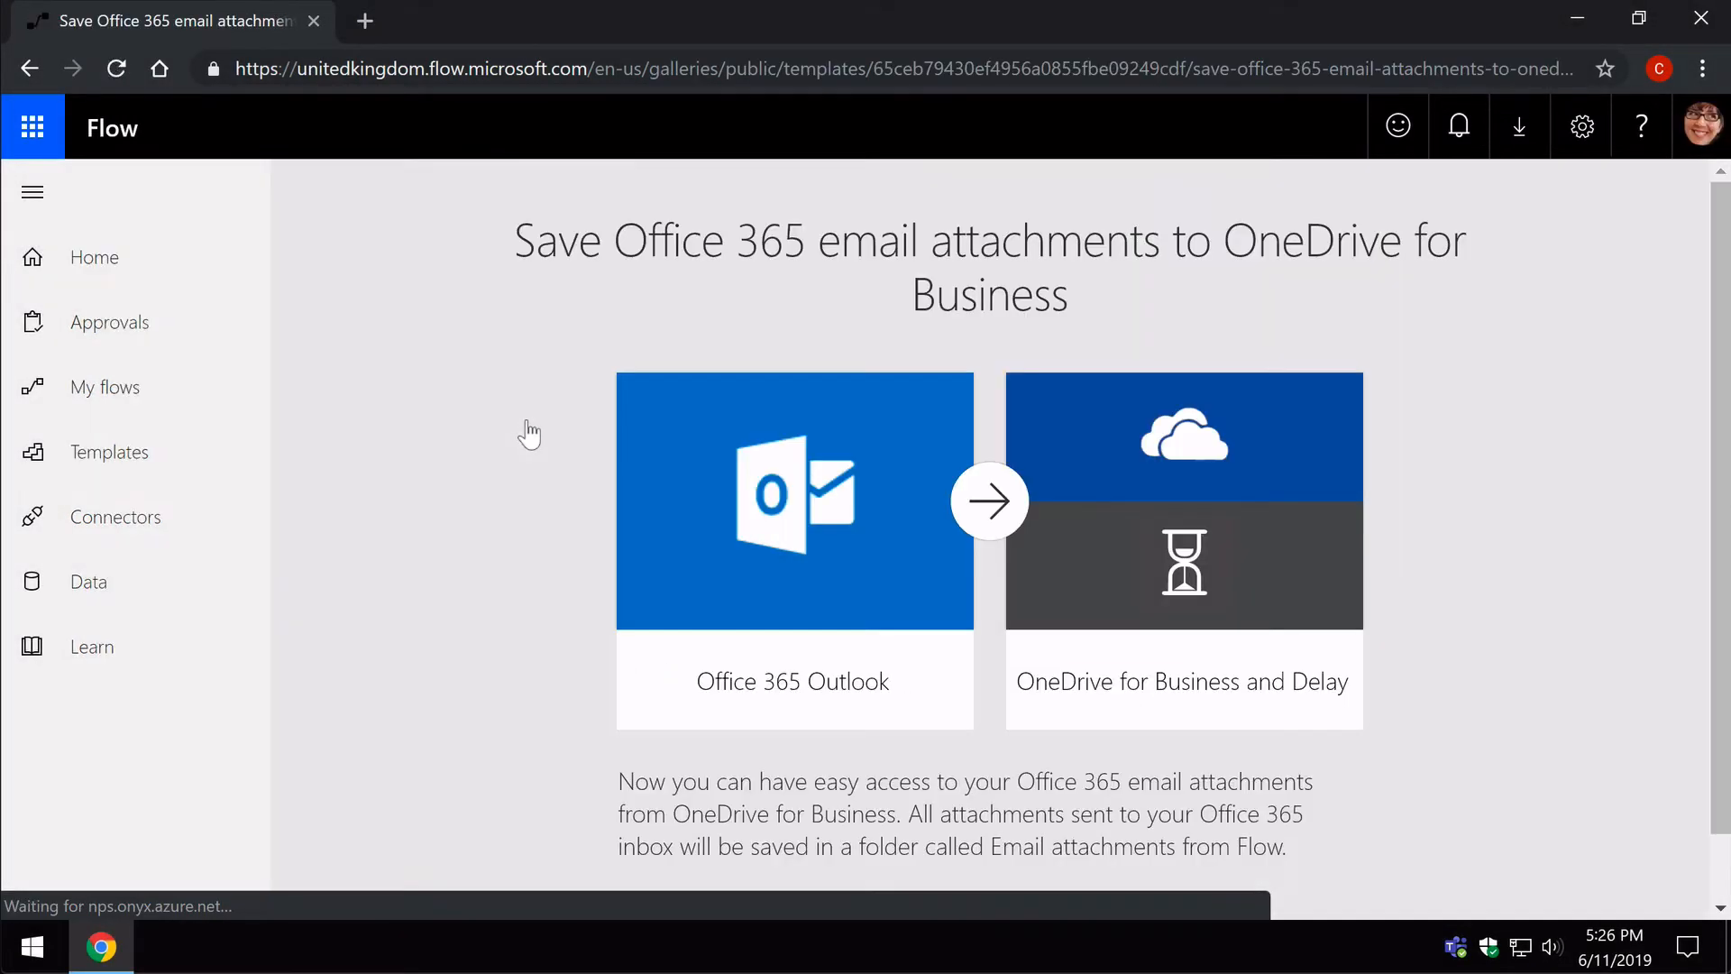
Create a flow from the 'Save Office 365 email attachments to OneDrive for Business' template
scroll(down, 3)
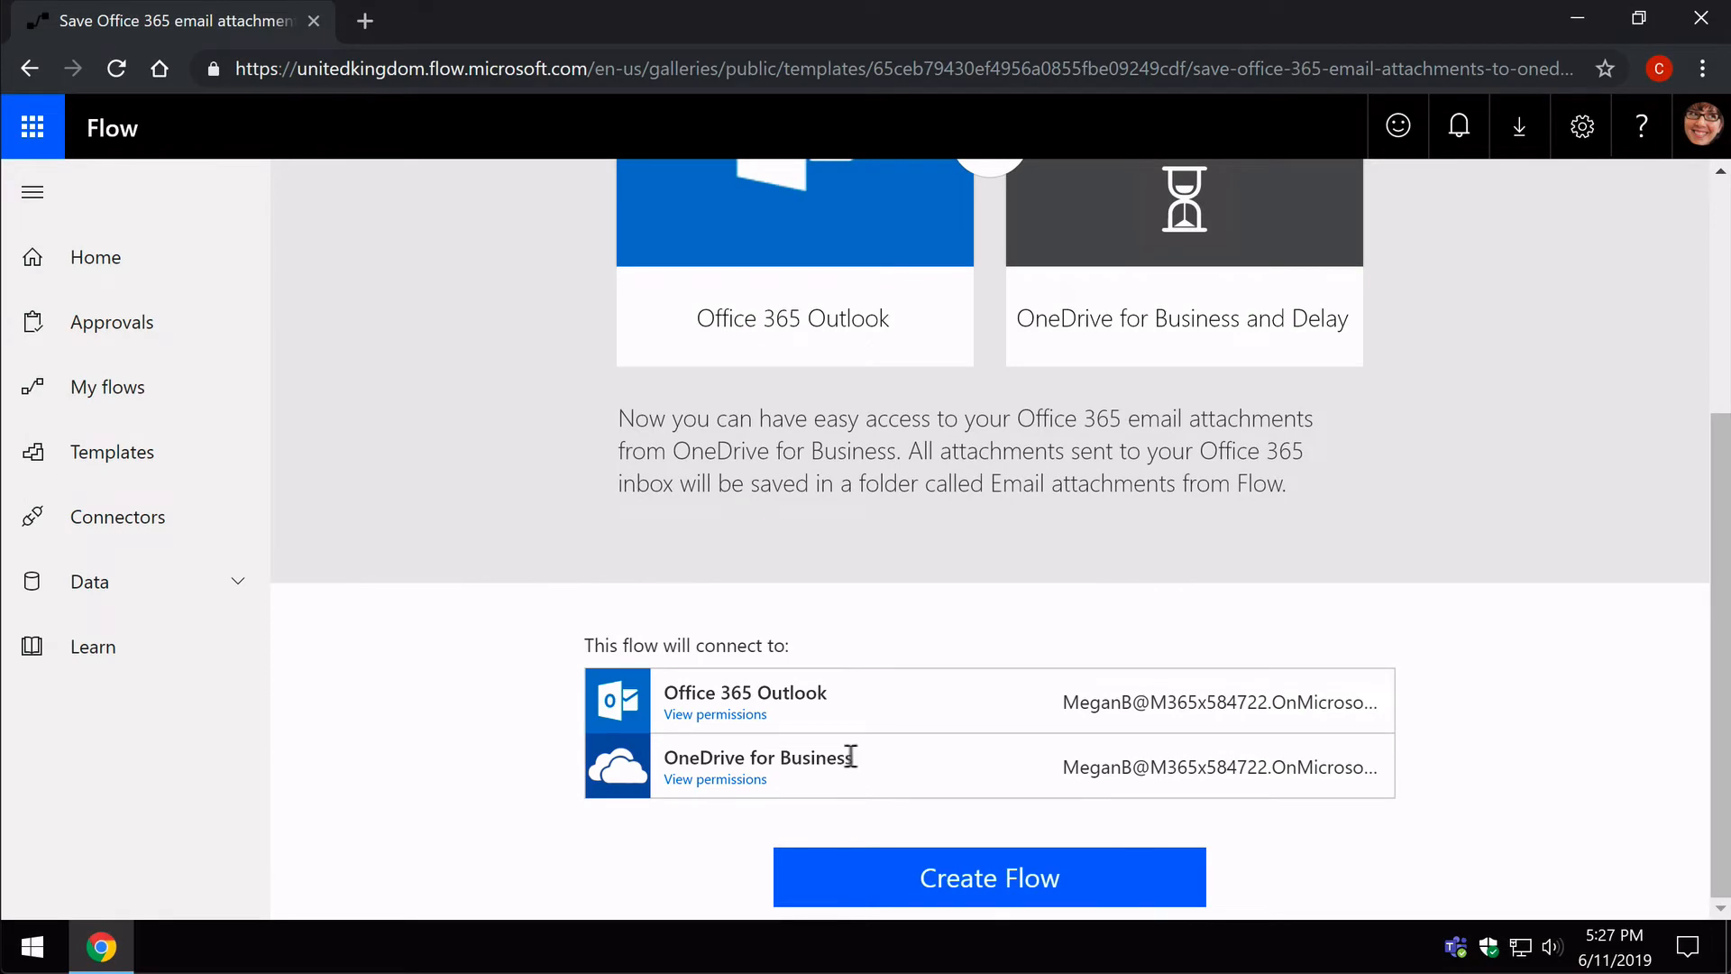
click(989, 877)
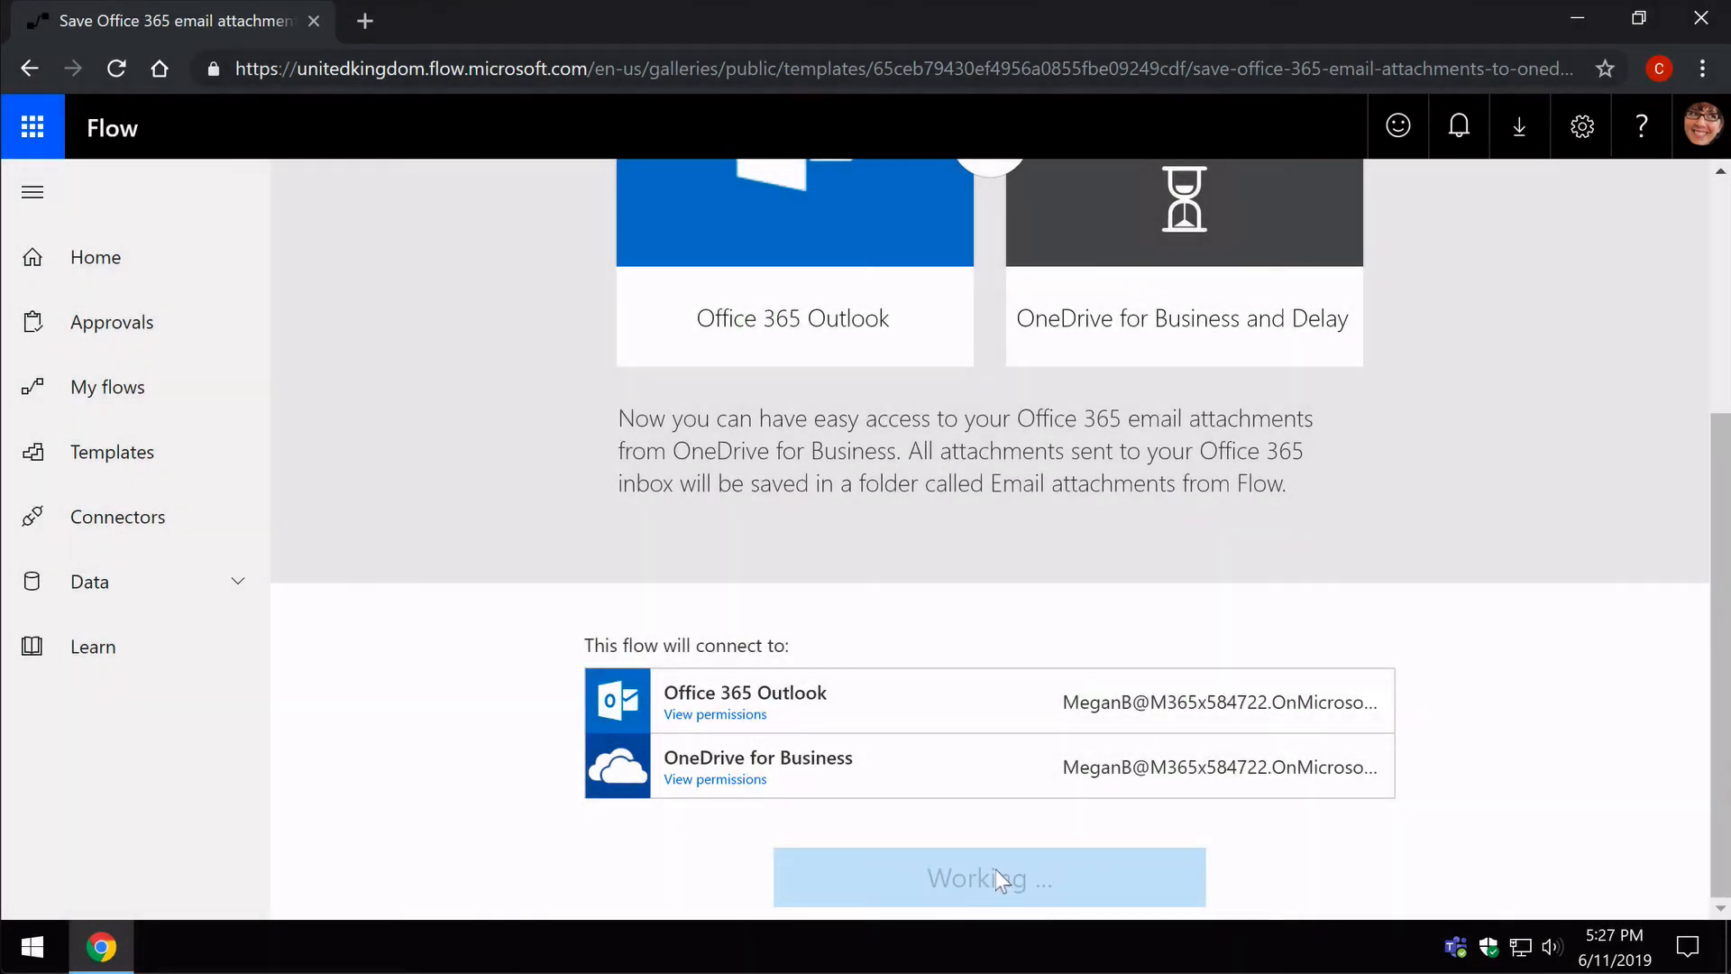
Finish creating the flow and see all connections it uses with its owners
click(990, 878)
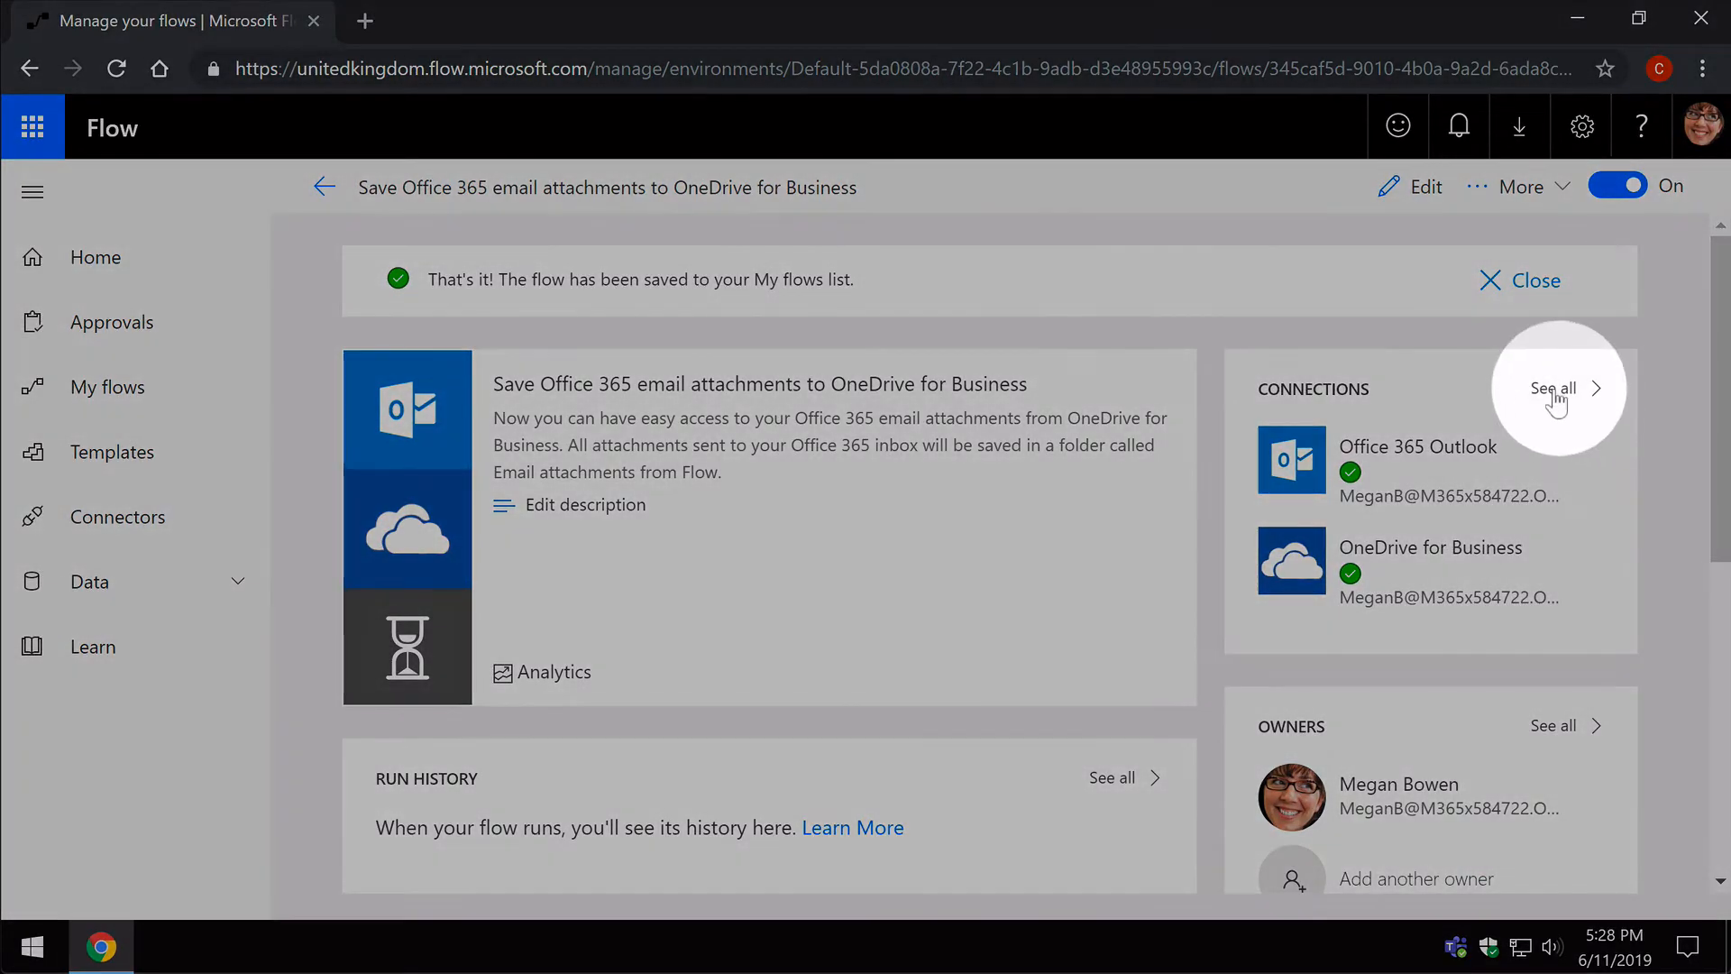
click(1553, 388)
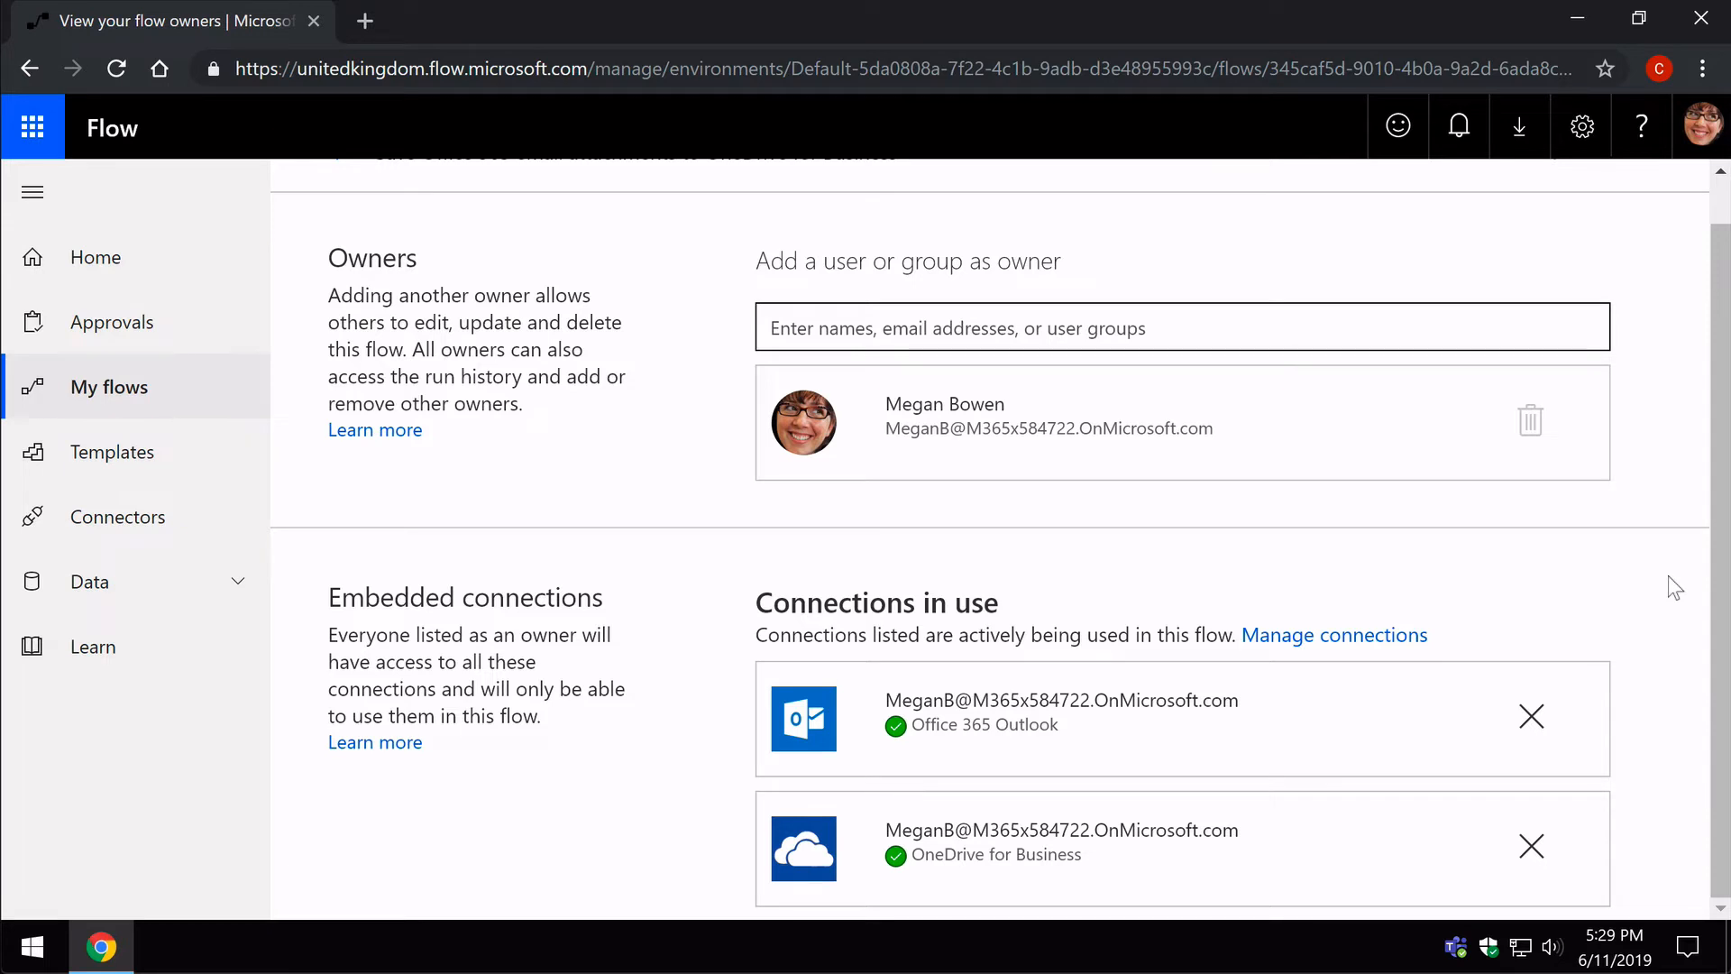
Manage all Contoso connections and view the Gmail connection's options without deleting it
click(1334, 635)
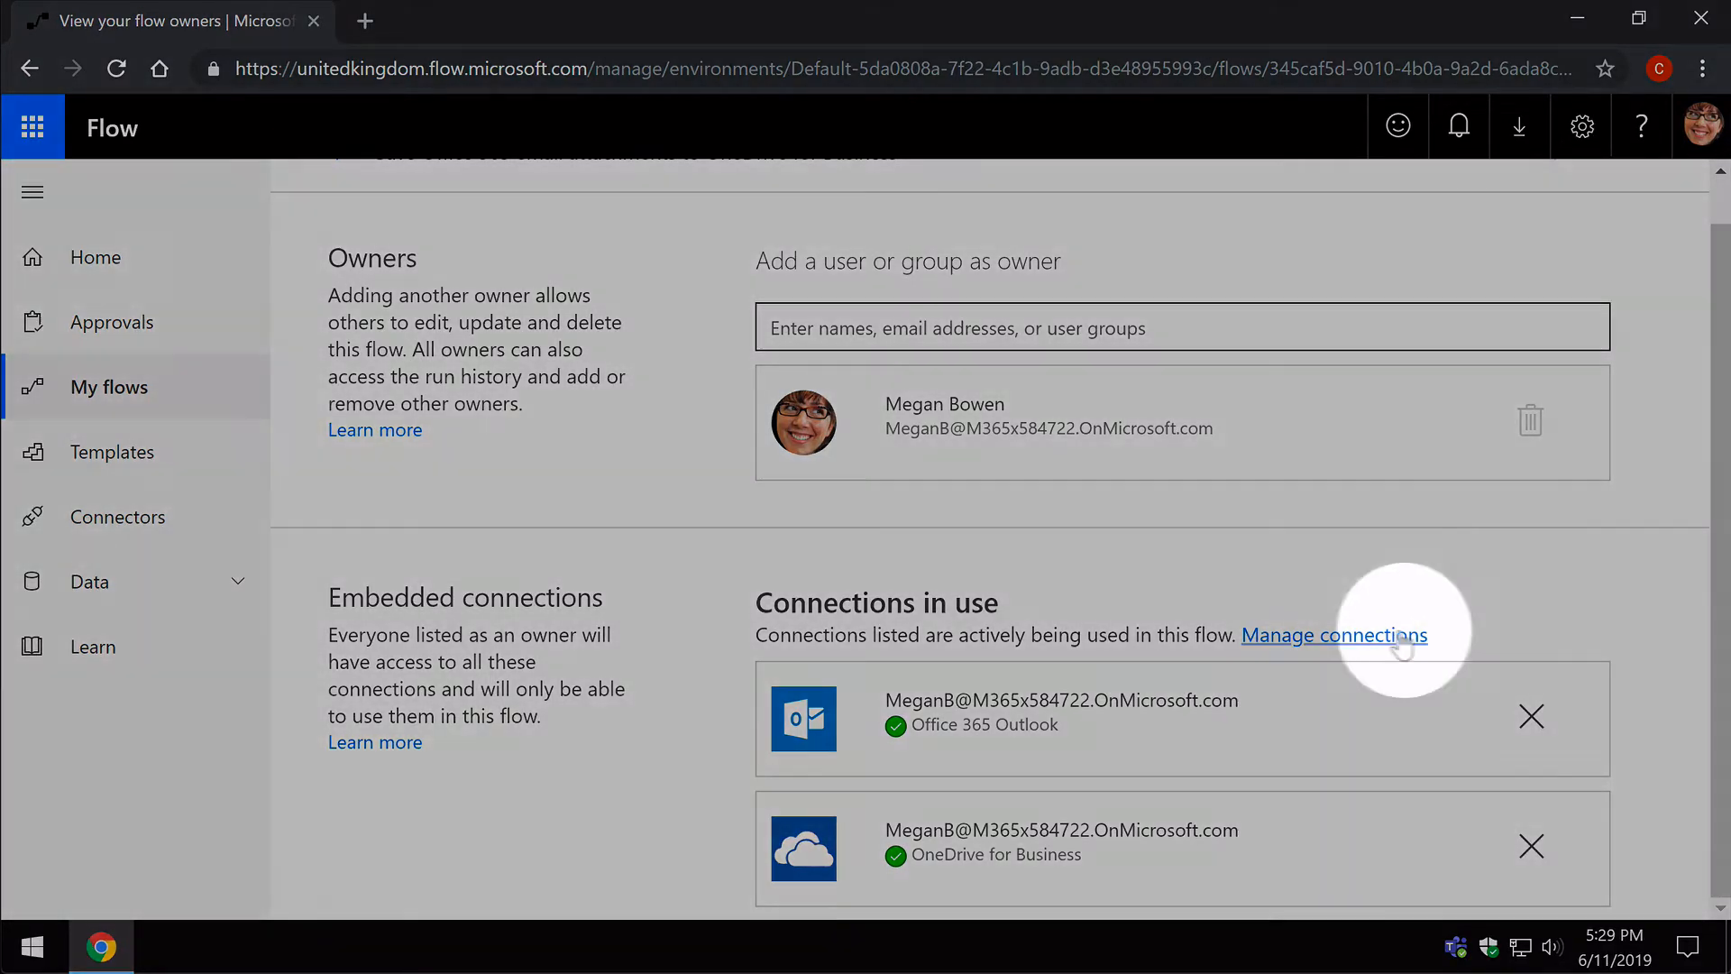
click(1368, 635)
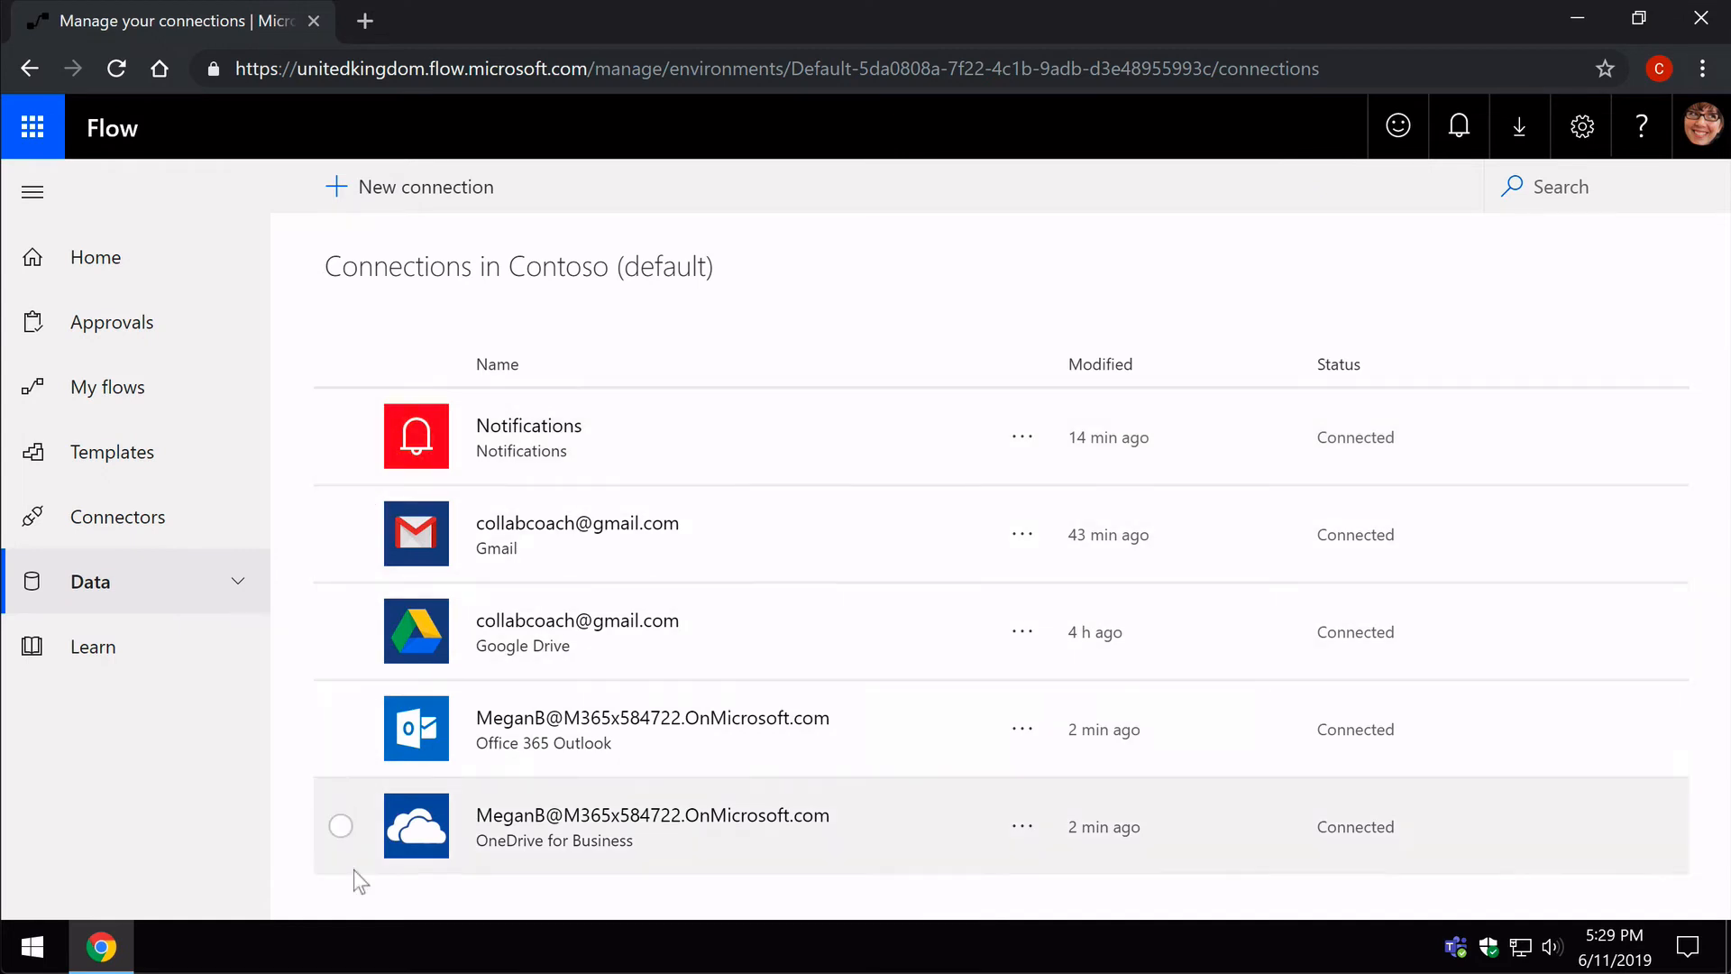
mouse_move(298, 848)
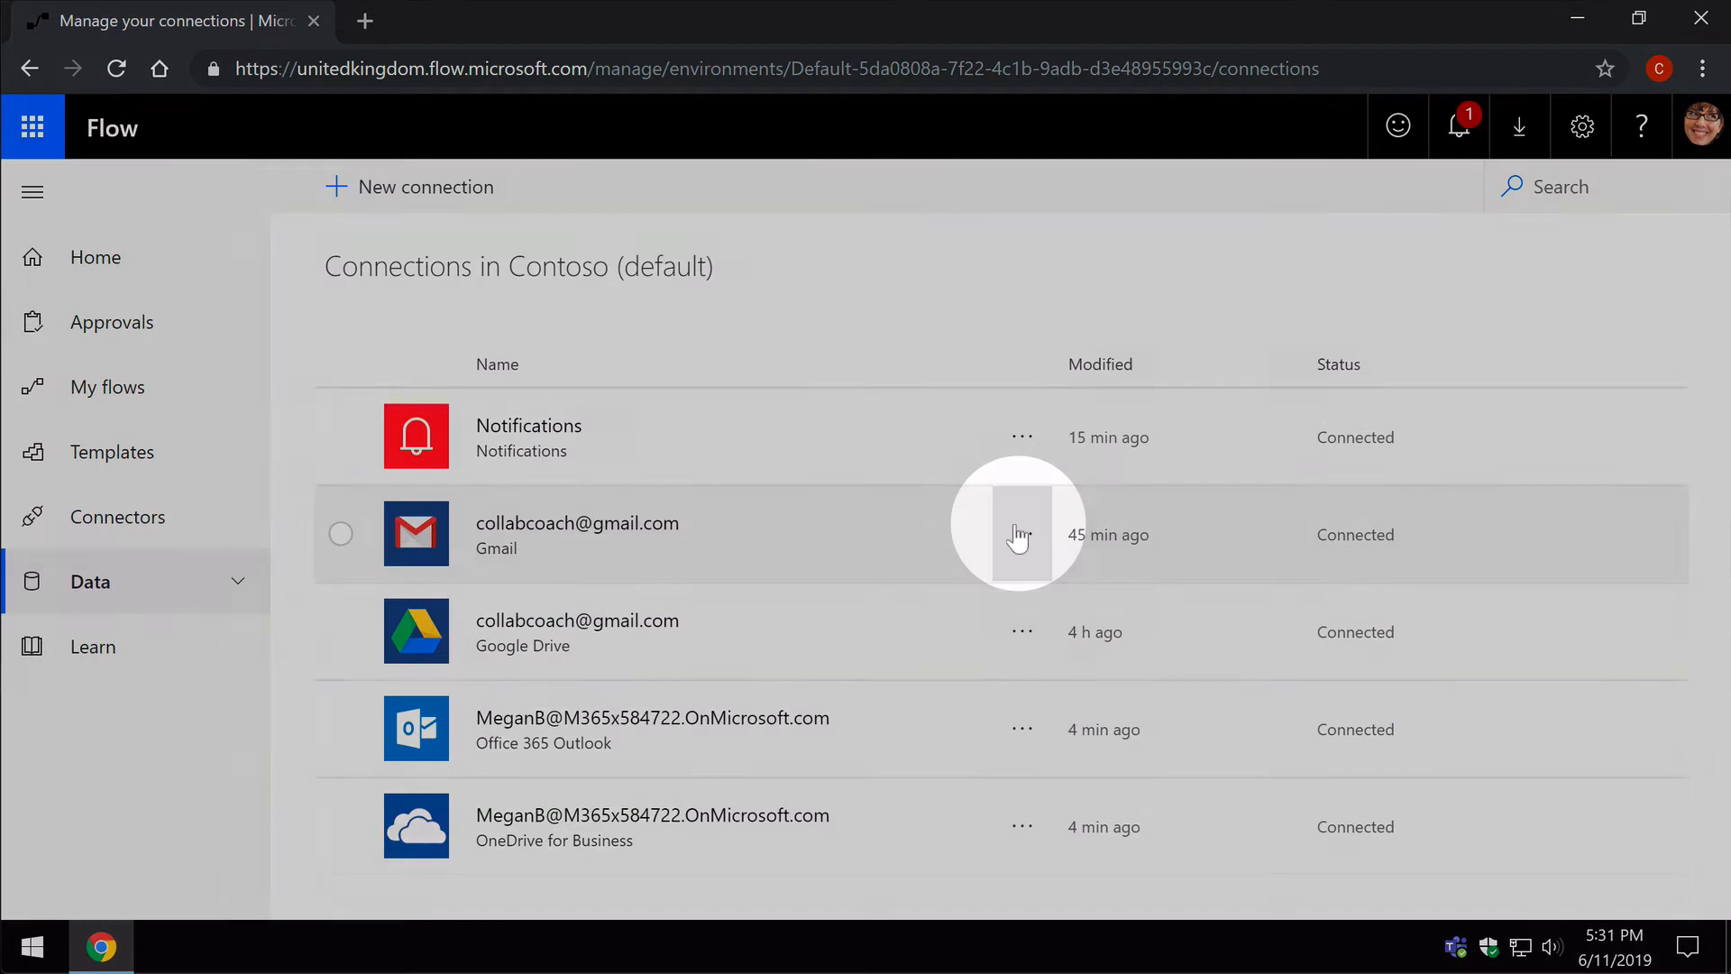
click(1023, 534)
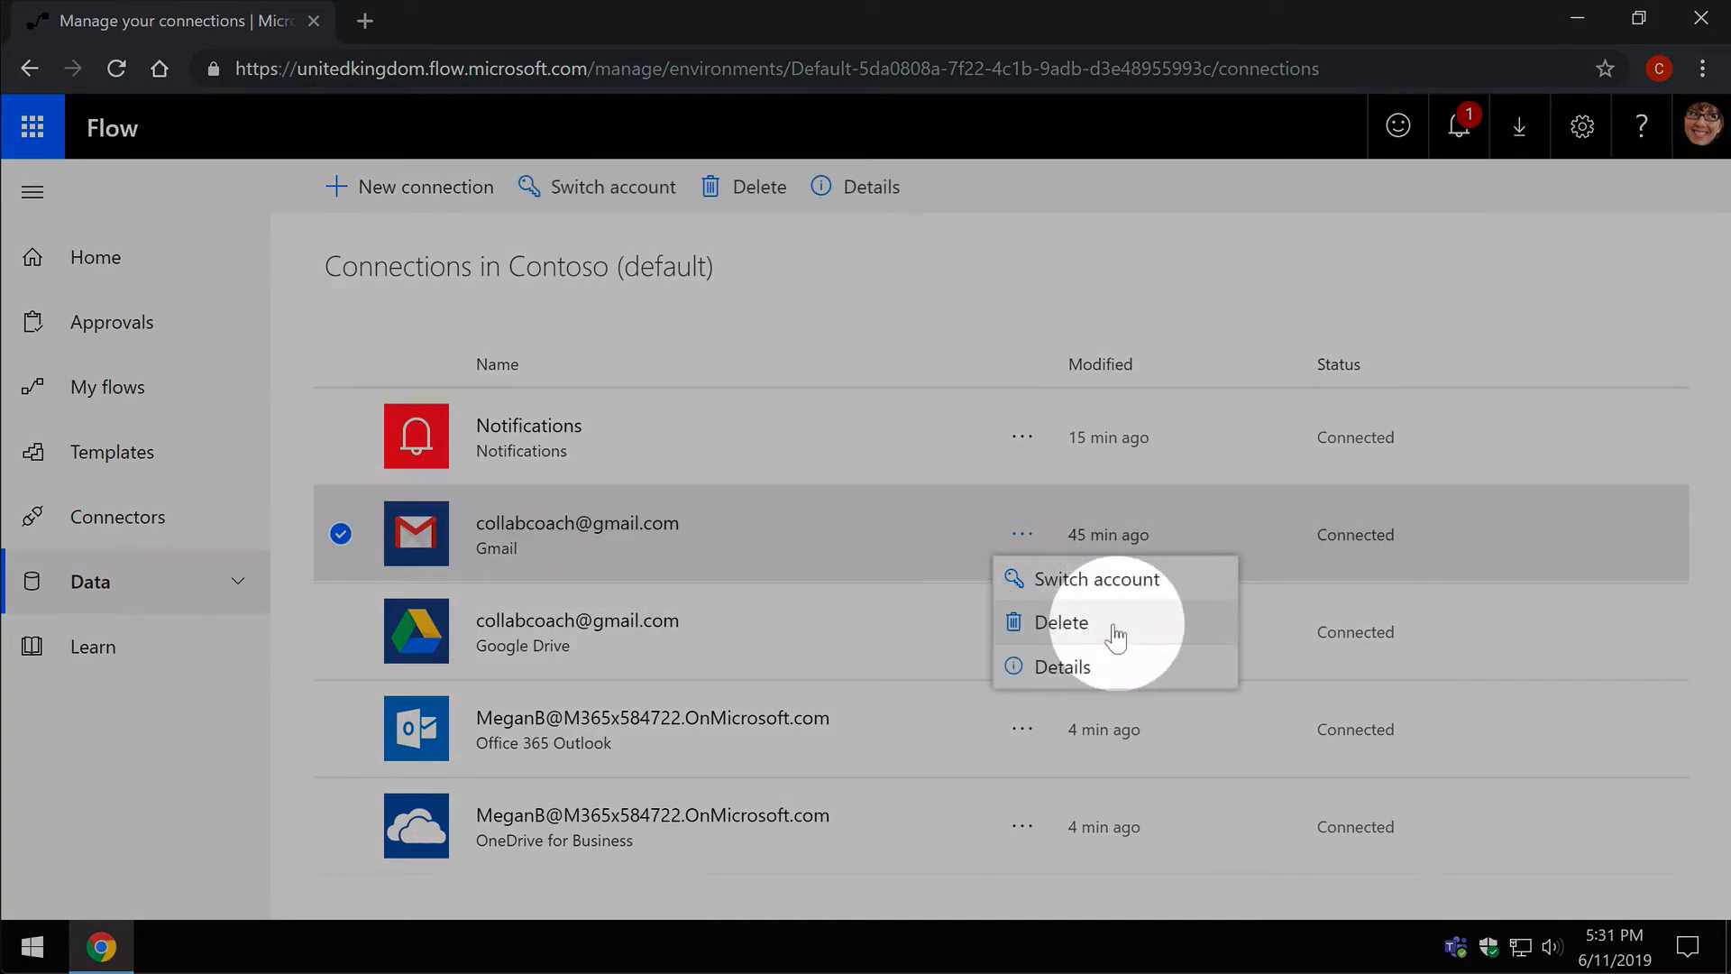
mouse_move(987, 291)
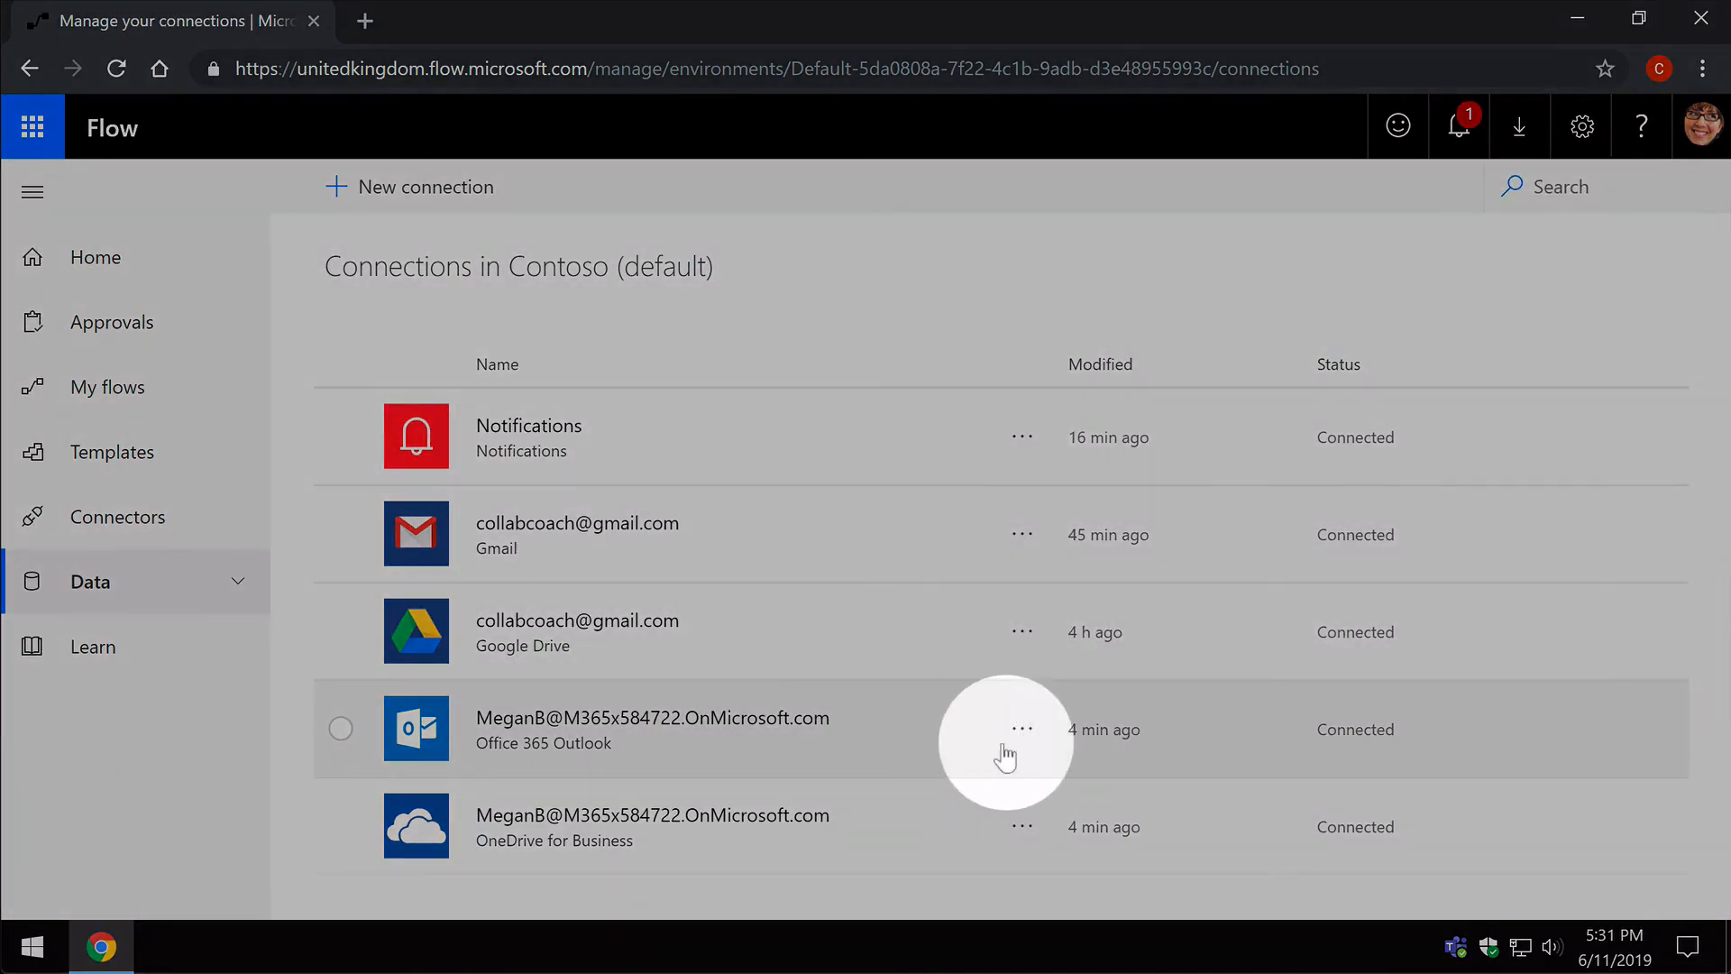
Show the flows using the Office 365 Outlook connection, listing the new attachments-to-OneDrive flow
click(1022, 730)
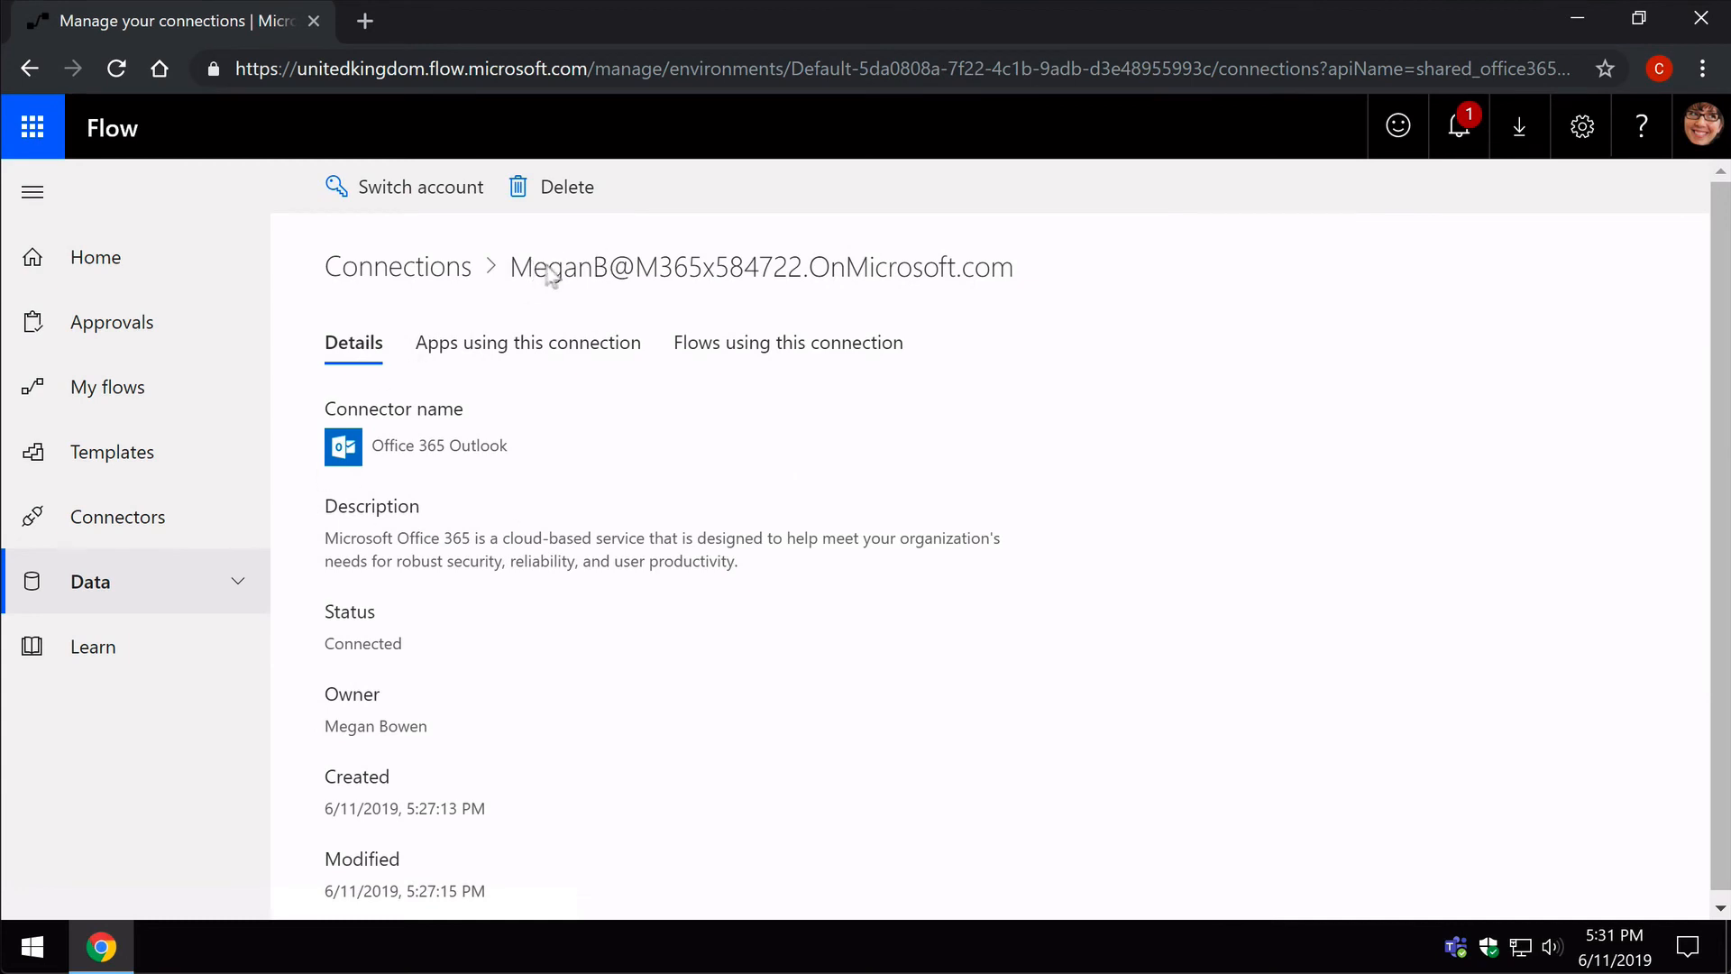
mouse_move(826, 679)
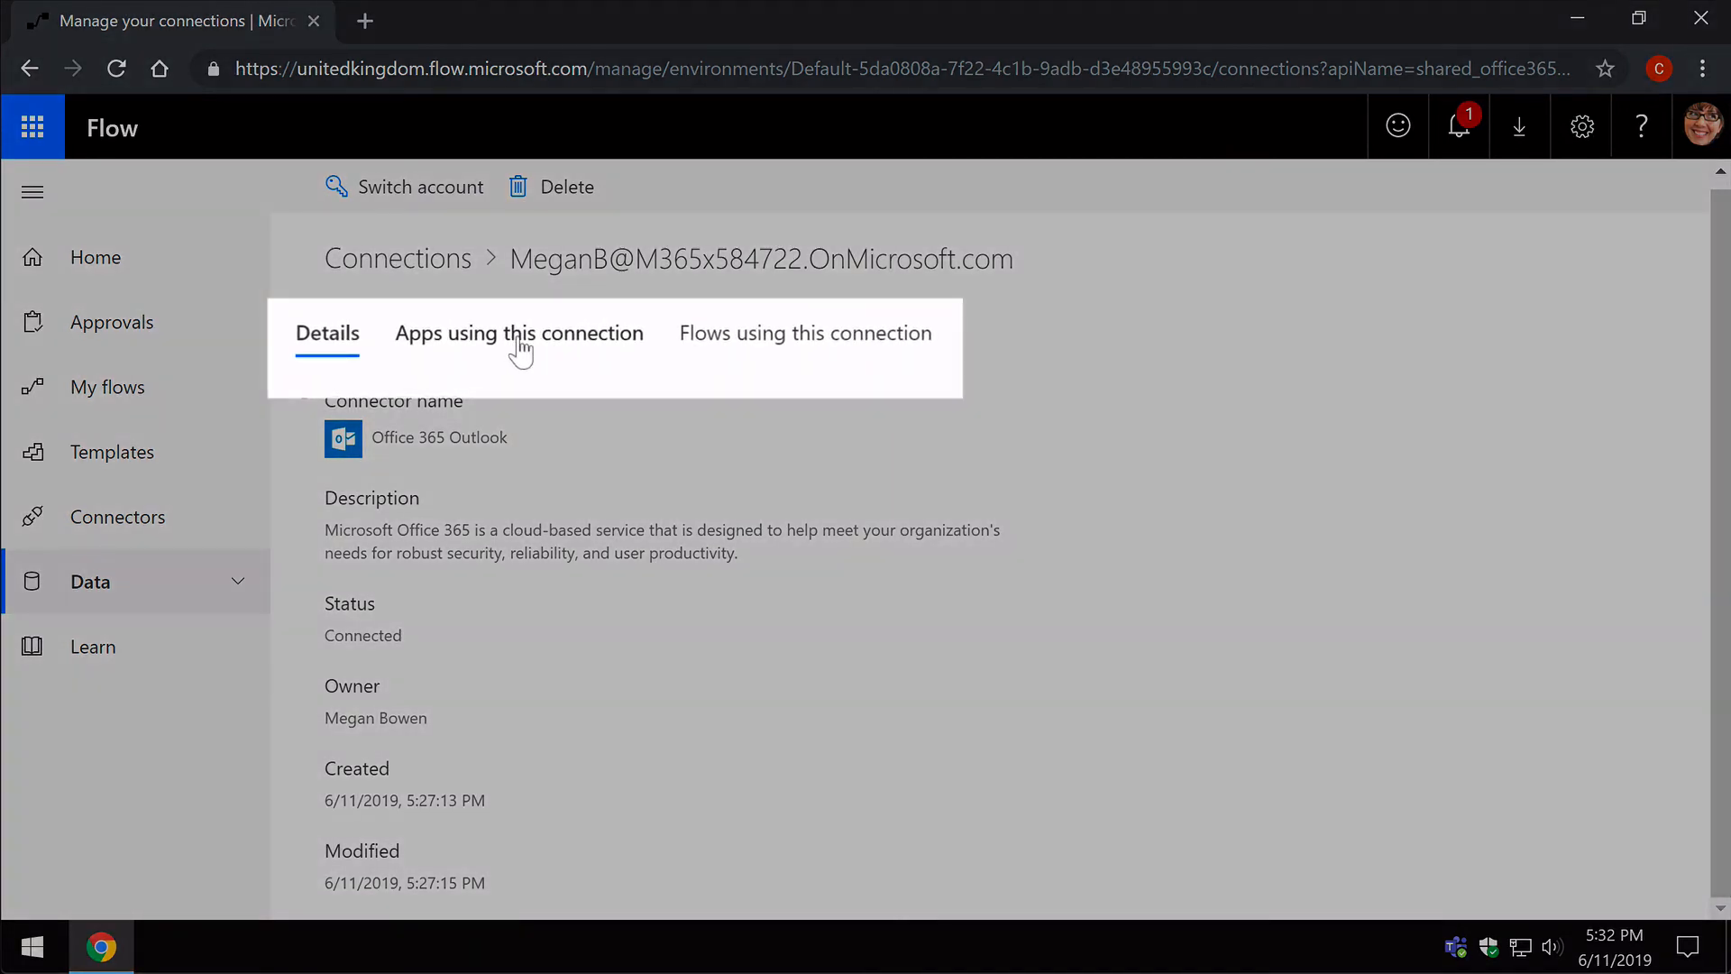
click(805, 343)
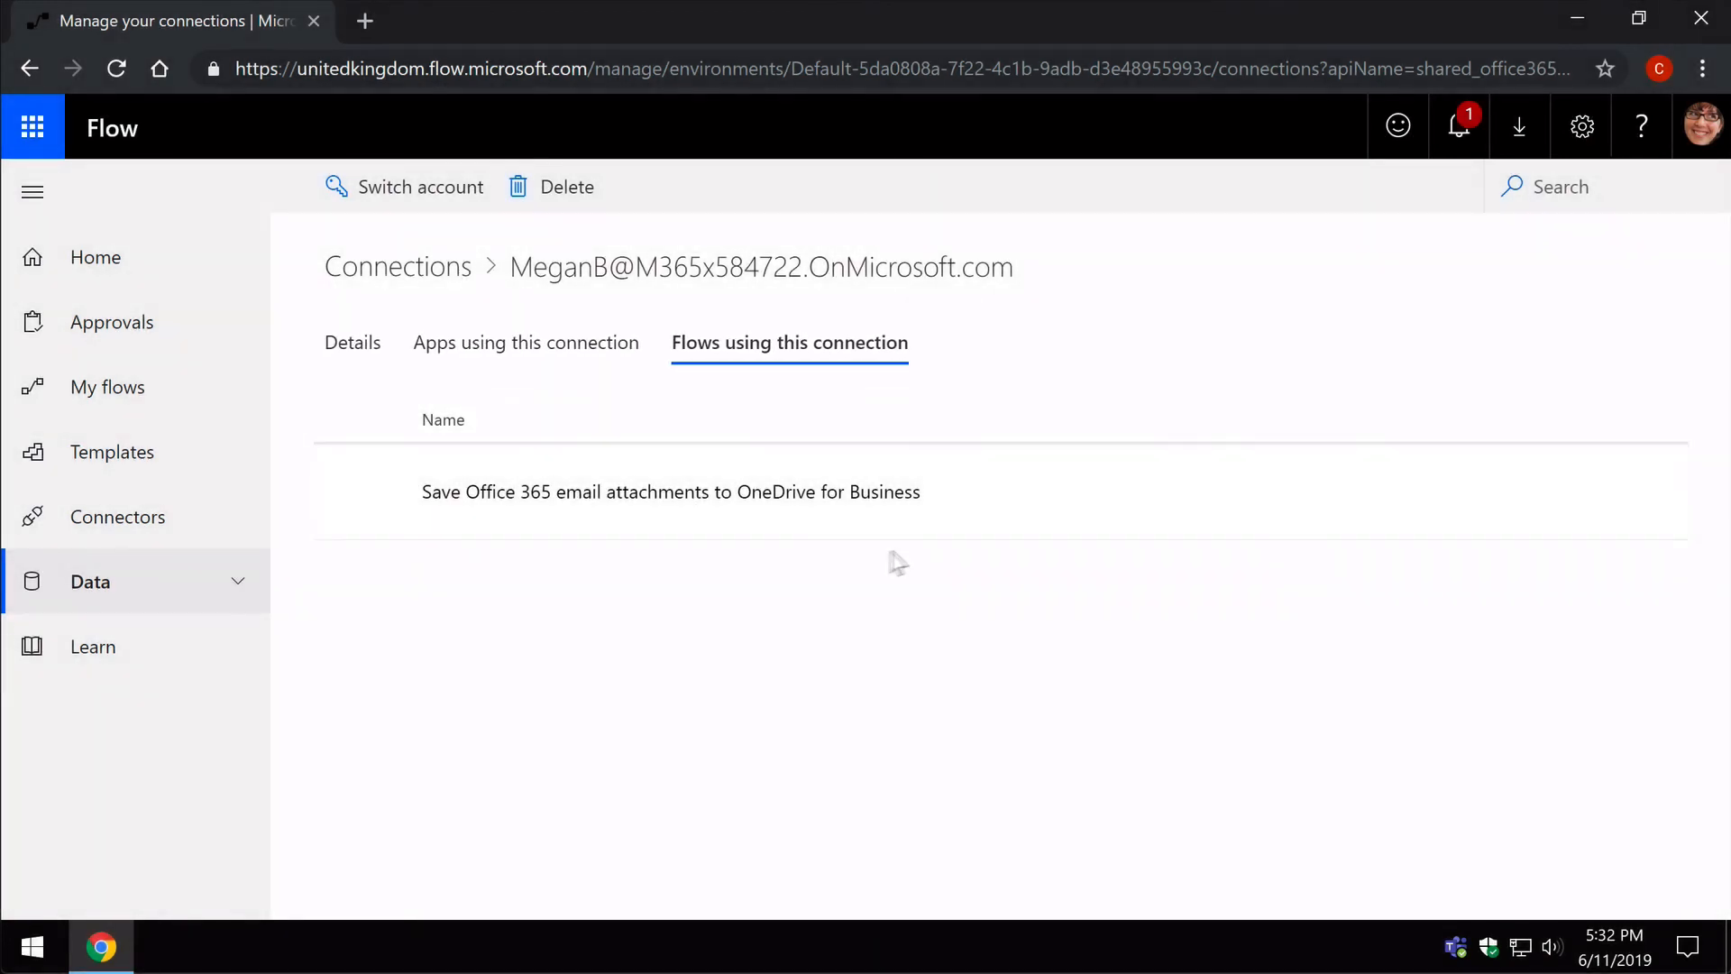
mouse_move(502, 548)
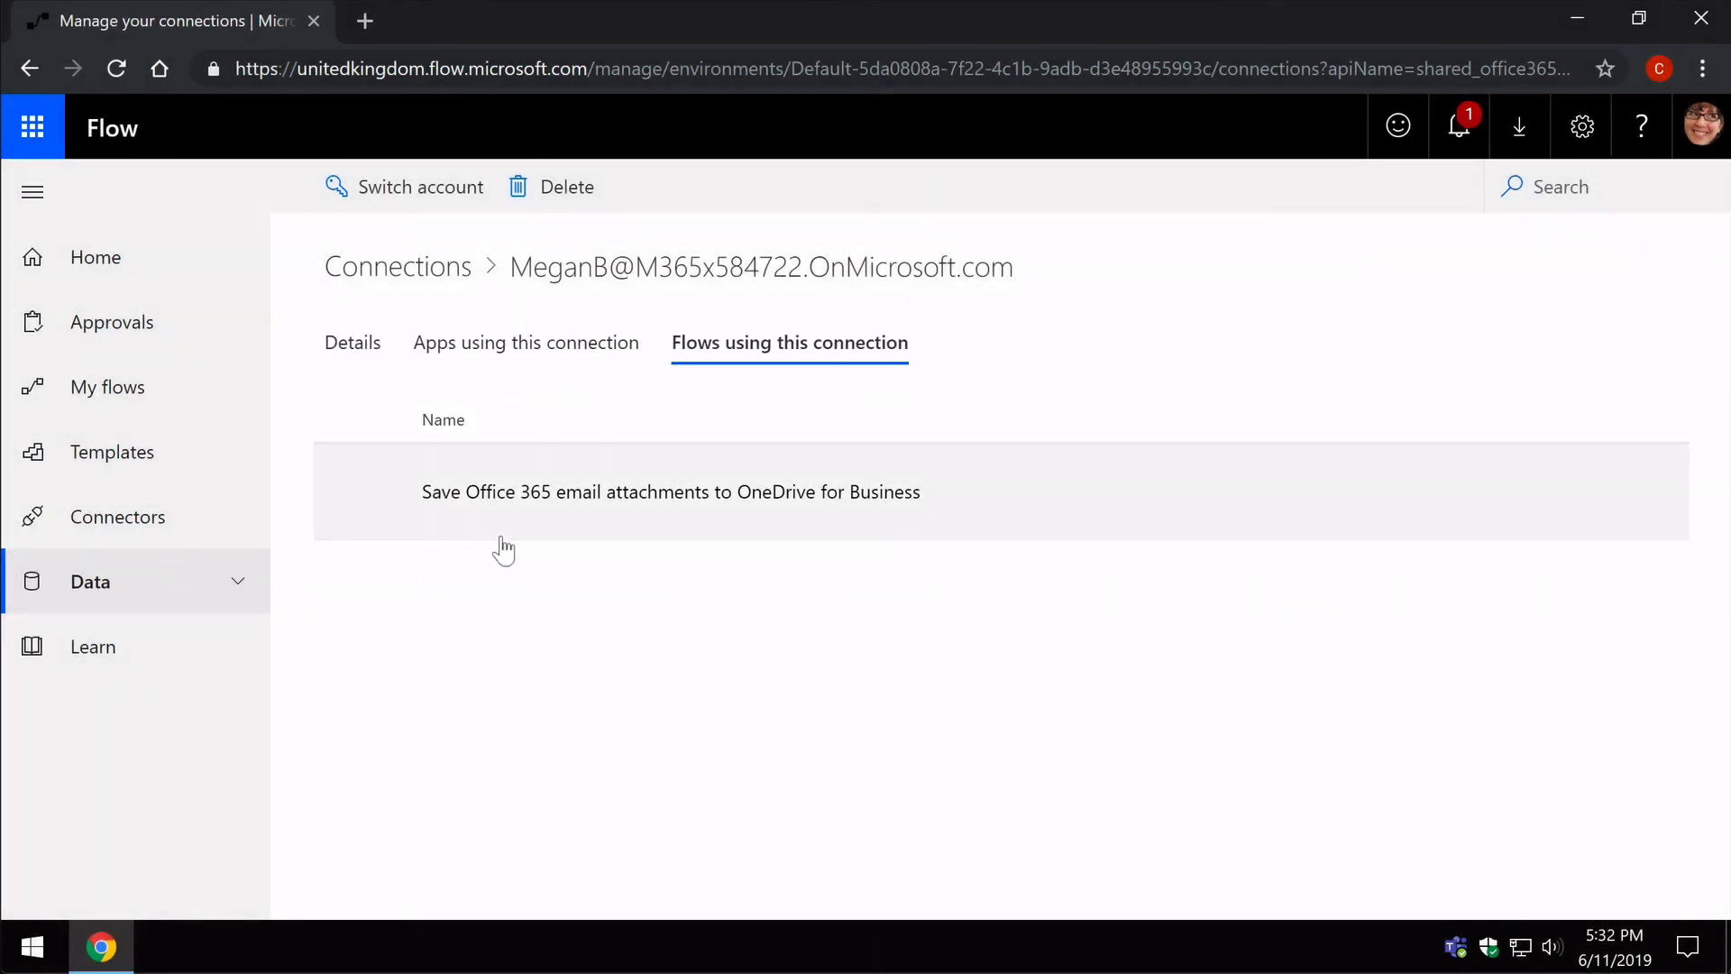